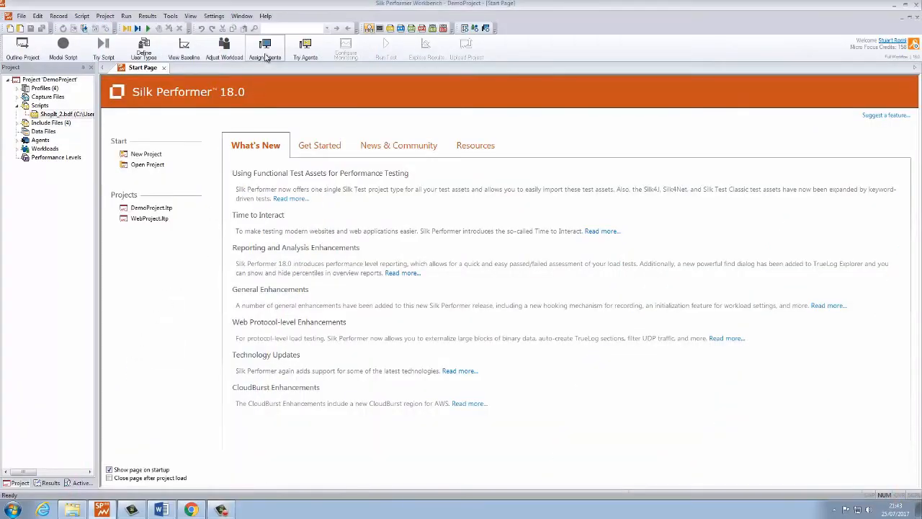
Start the Assign Agents workflow and choose to assign agents manually for DemoProject
click(265, 46)
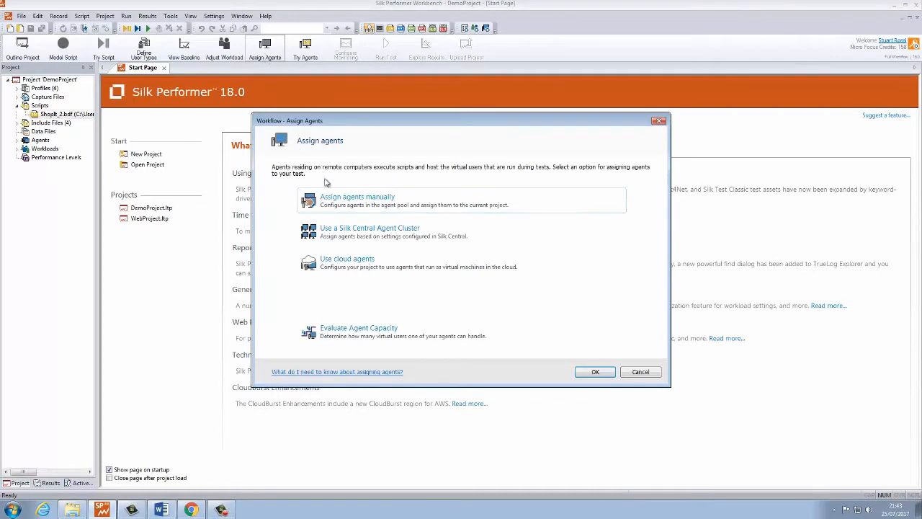
click(357, 196)
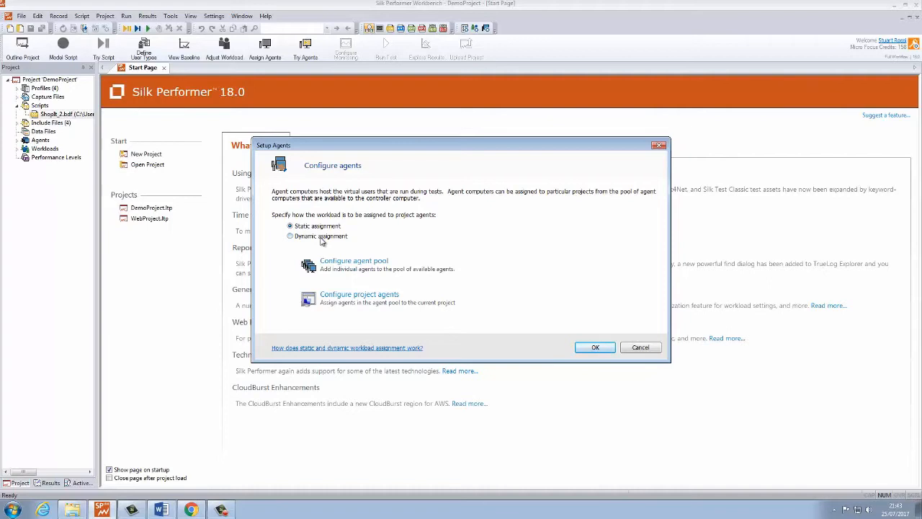
In the agent pool, add two running LAN agents from the local network alongside localhost
click(354, 259)
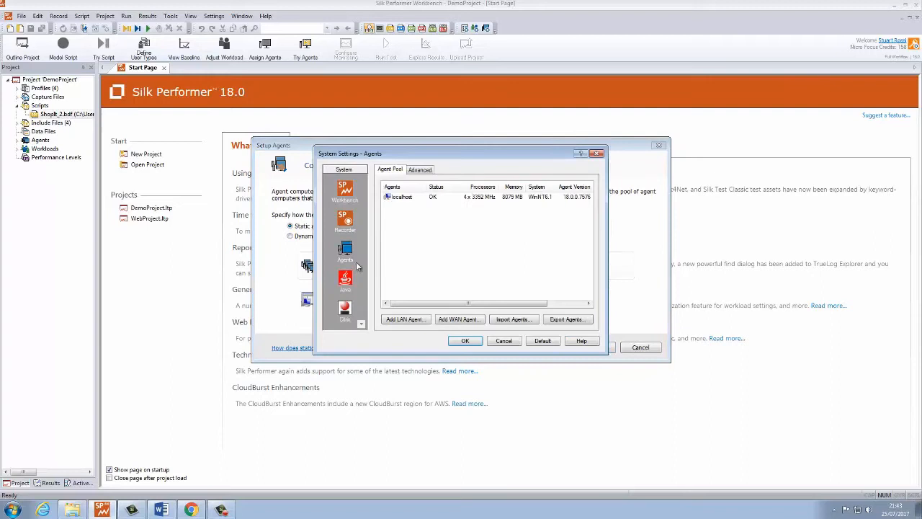
mouse_move(435, 252)
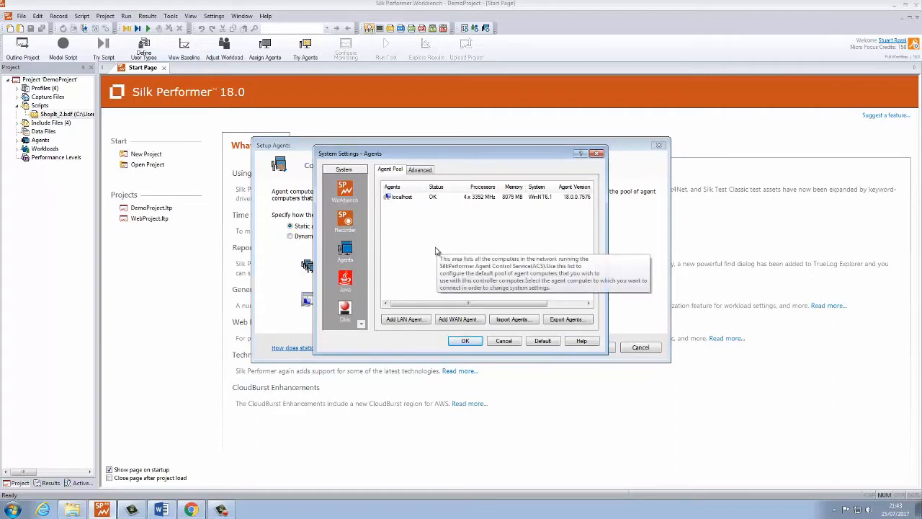
mouse_move(426, 259)
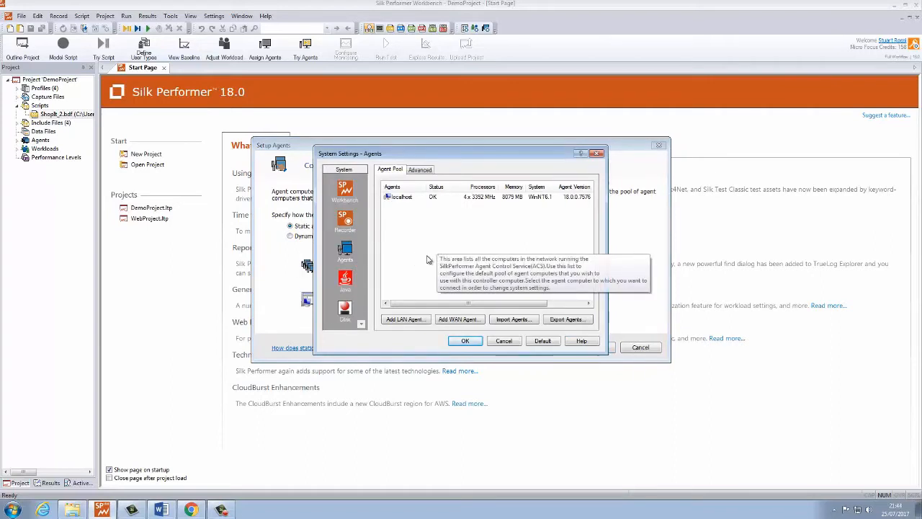
click(405, 320)
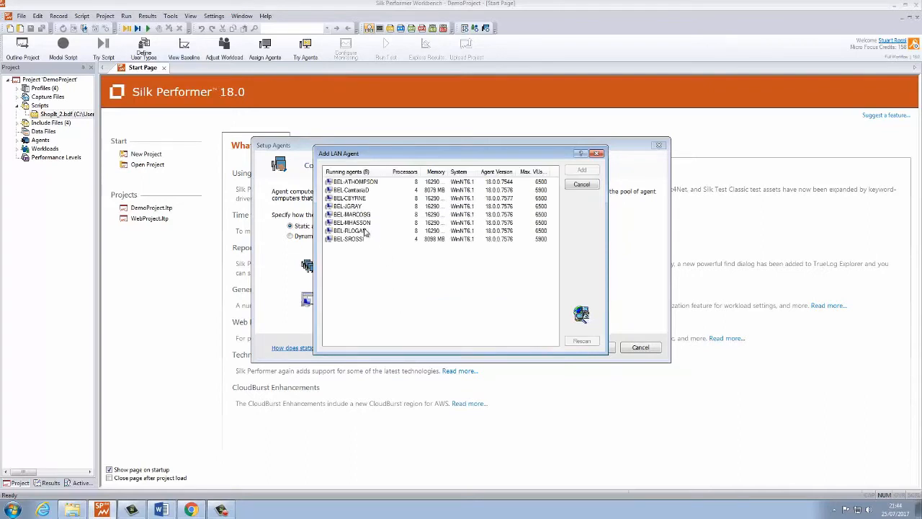
click(353, 202)
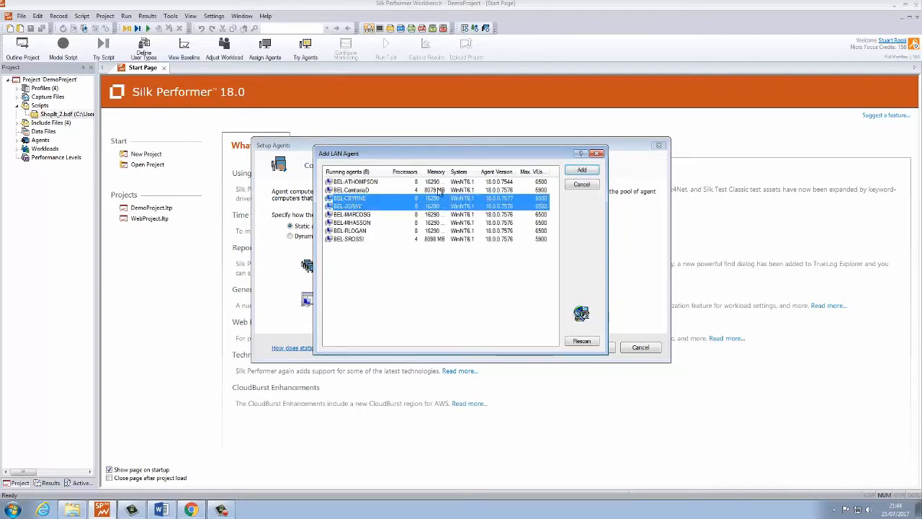
click(581, 170)
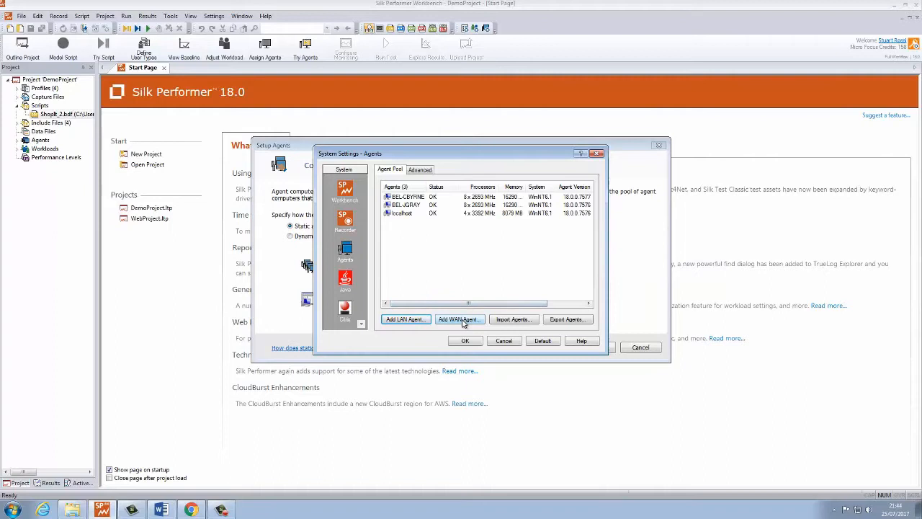
Add WAN agent 'bell' to the pool after its connection check succeeds
click(458, 319)
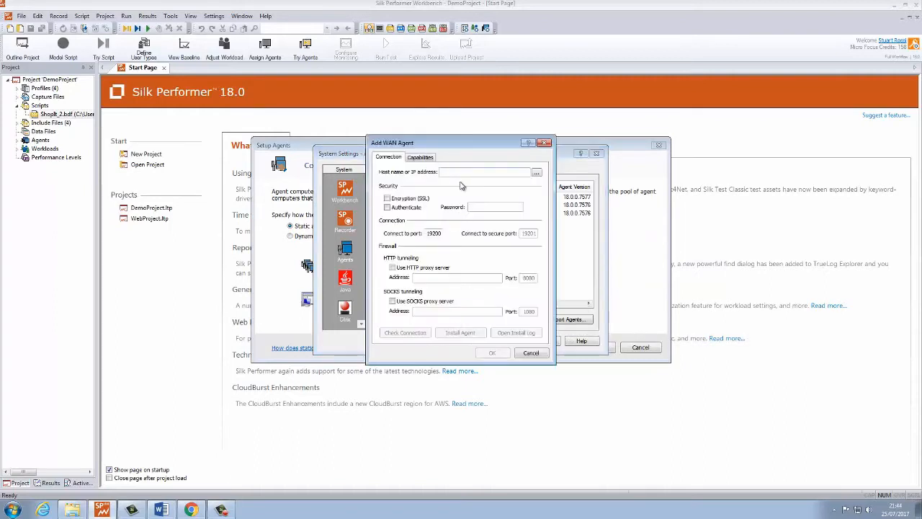
text(bell-rossi)
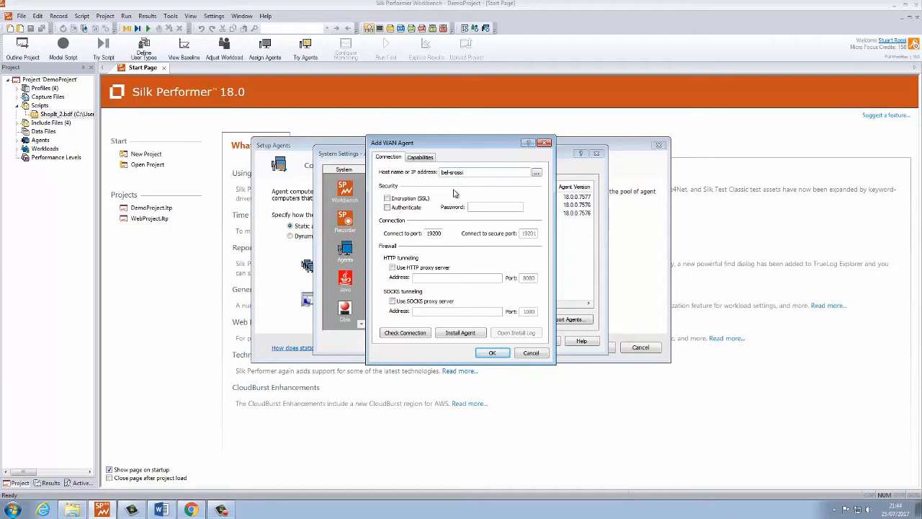
click(405, 331)
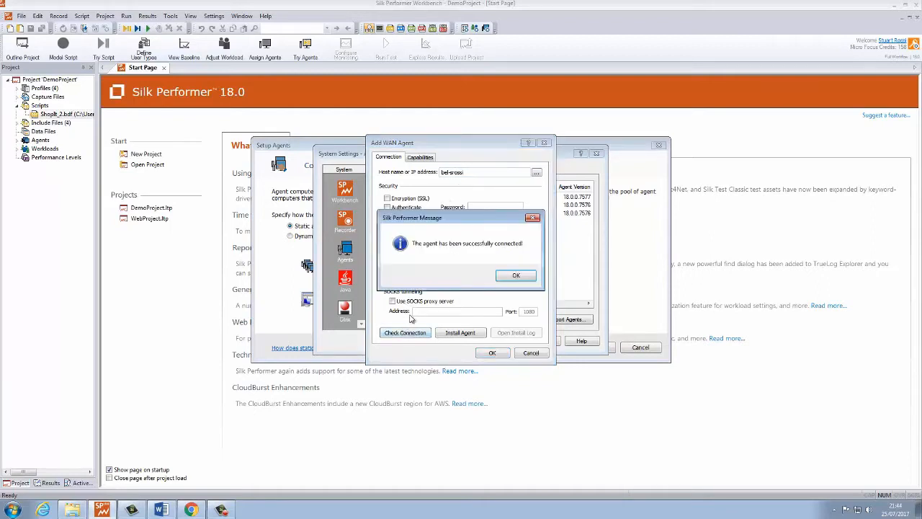
click(516, 275)
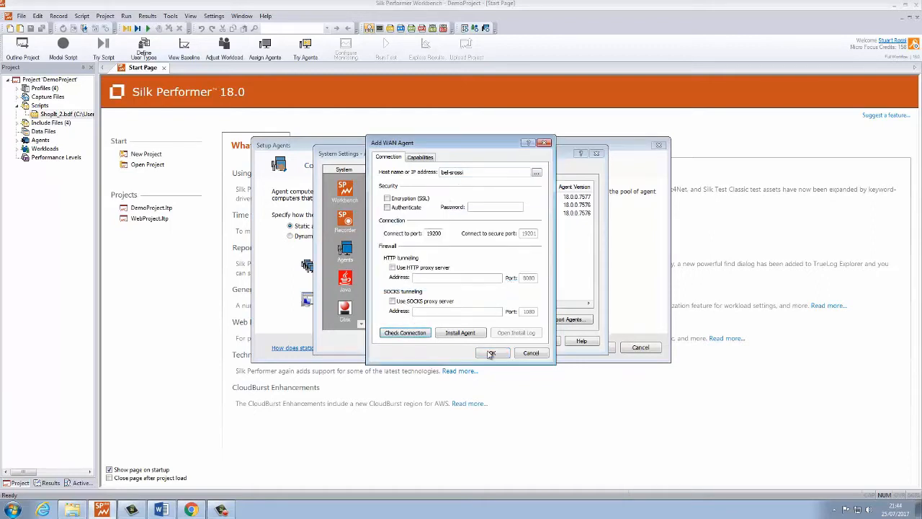
click(491, 353)
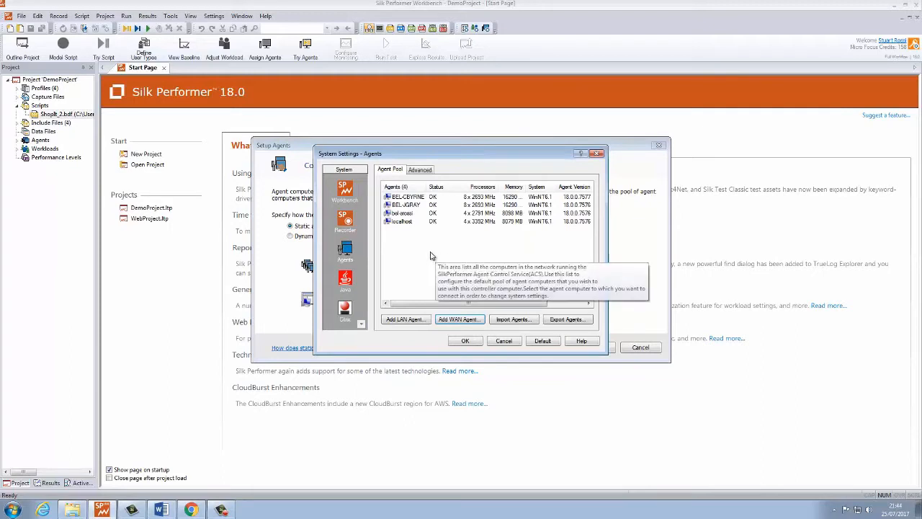
Edit a LAN agent's capabilities to cap virtual user limits at zero and confirm the properties
double_click(407, 204)
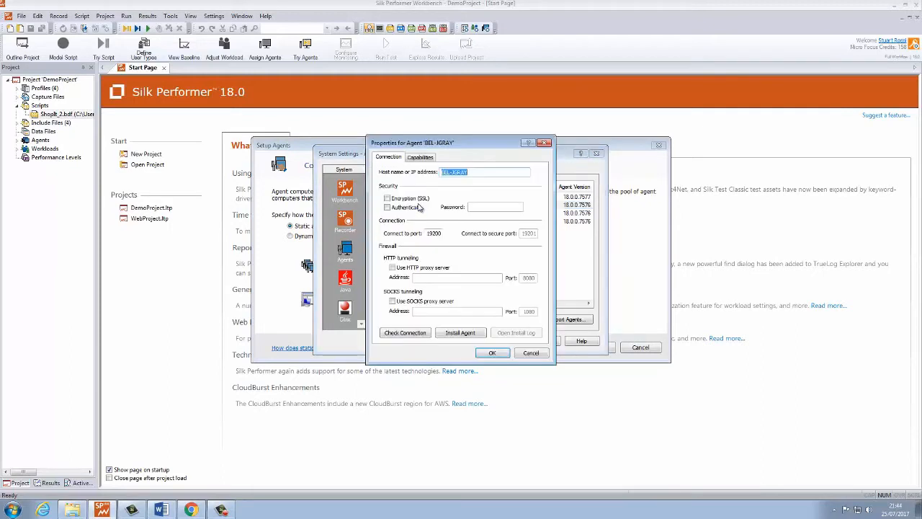
click(421, 157)
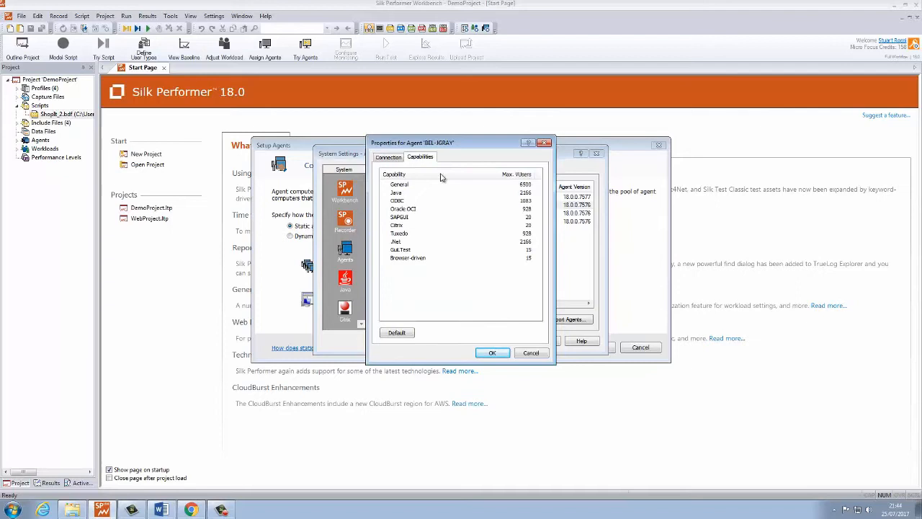
mouse_move(510, 199)
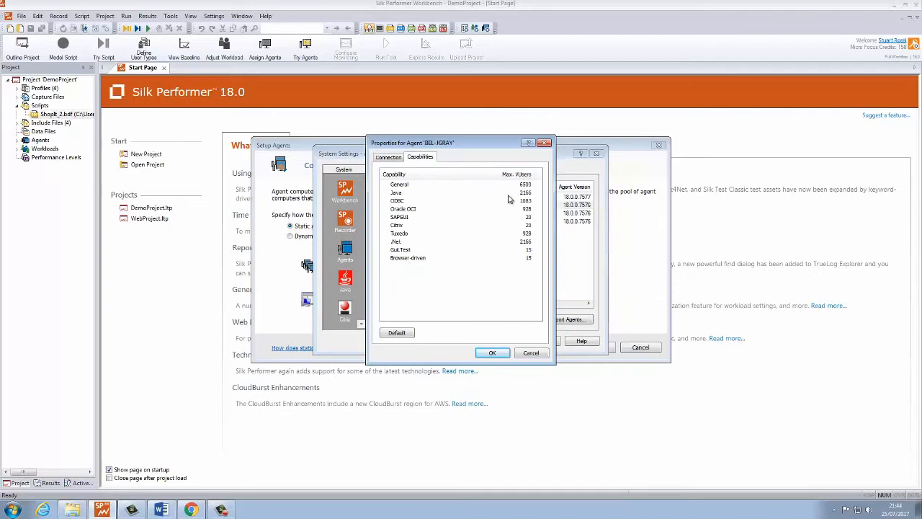
double_click(525, 184)
text(0)
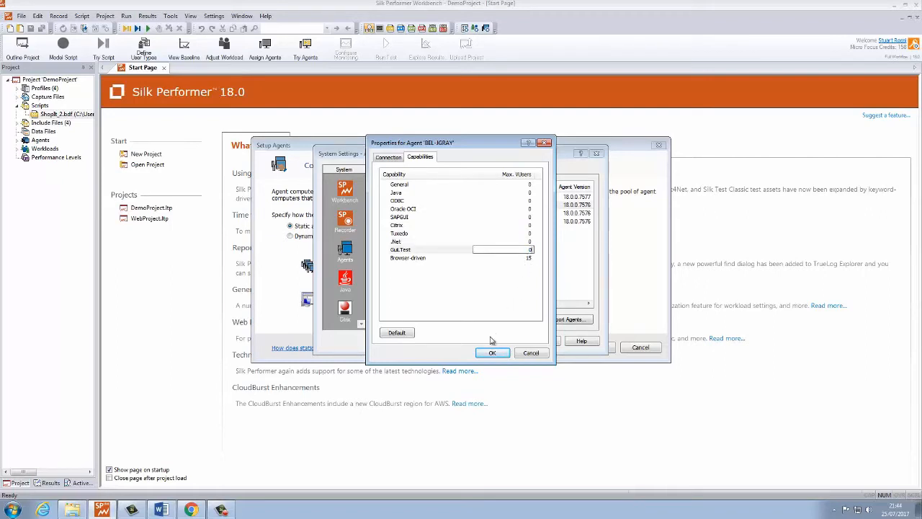
click(492, 351)
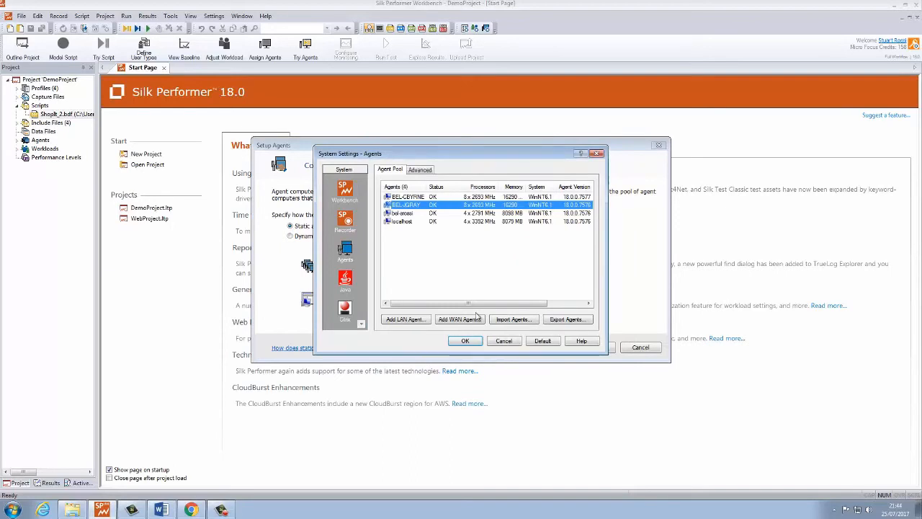
double_click(401, 213)
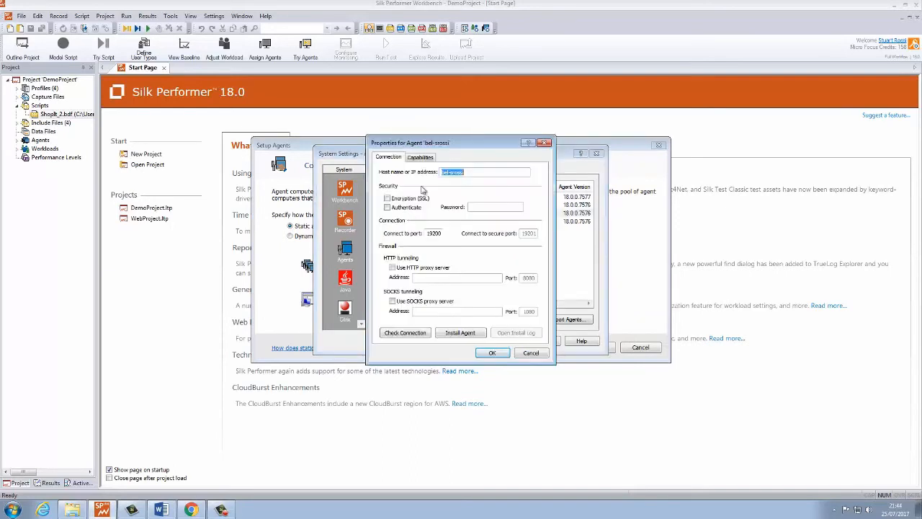
click(421, 157)
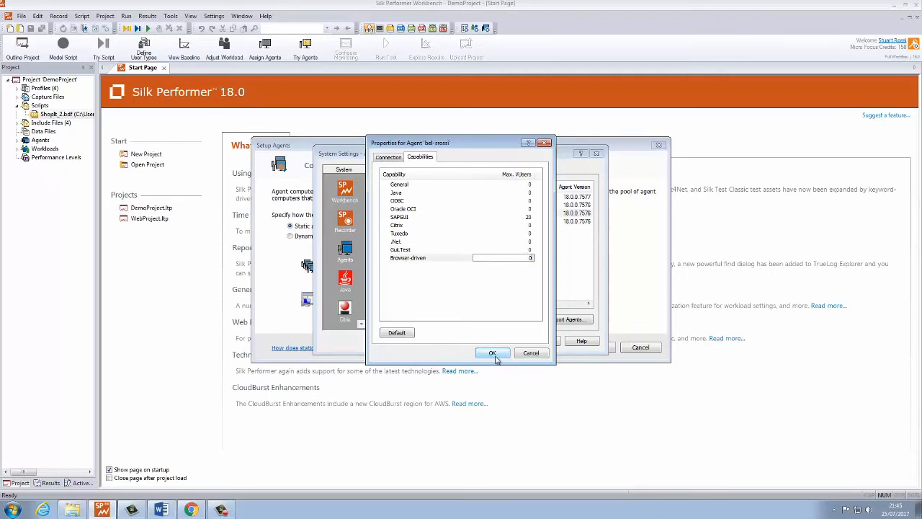
click(493, 353)
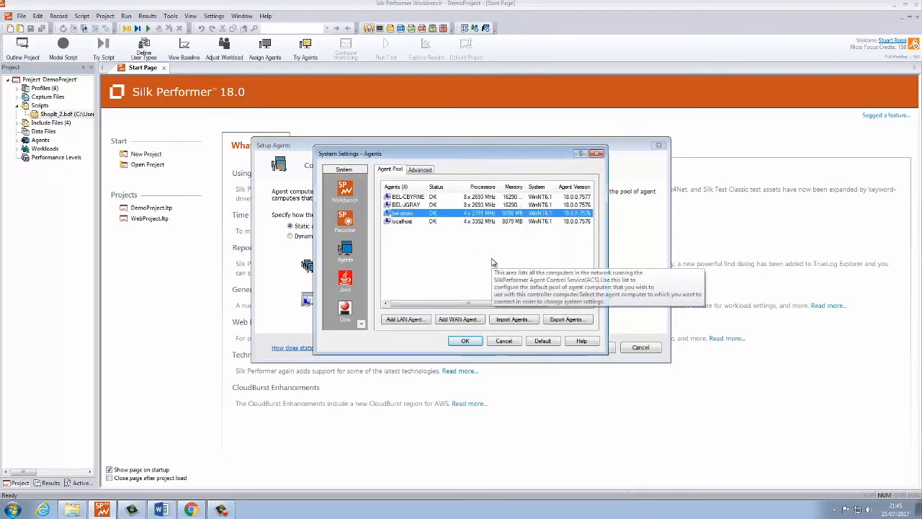
mouse_move(475, 250)
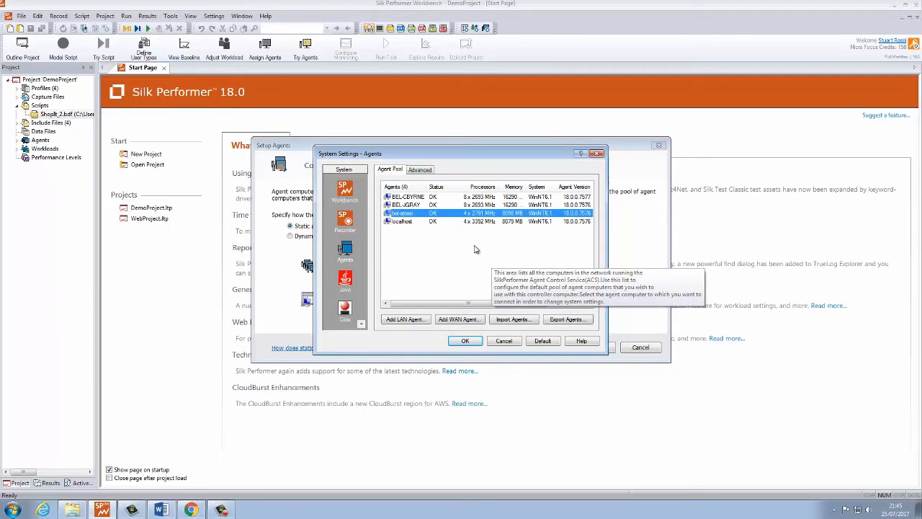
mouse_move(479, 251)
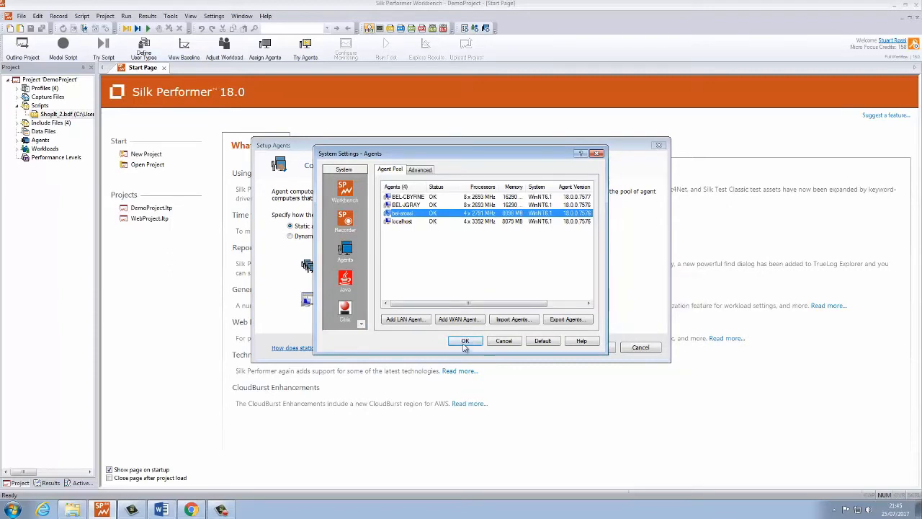
Save the pool settings and assign all four pool agents to DemoProject
click(464, 340)
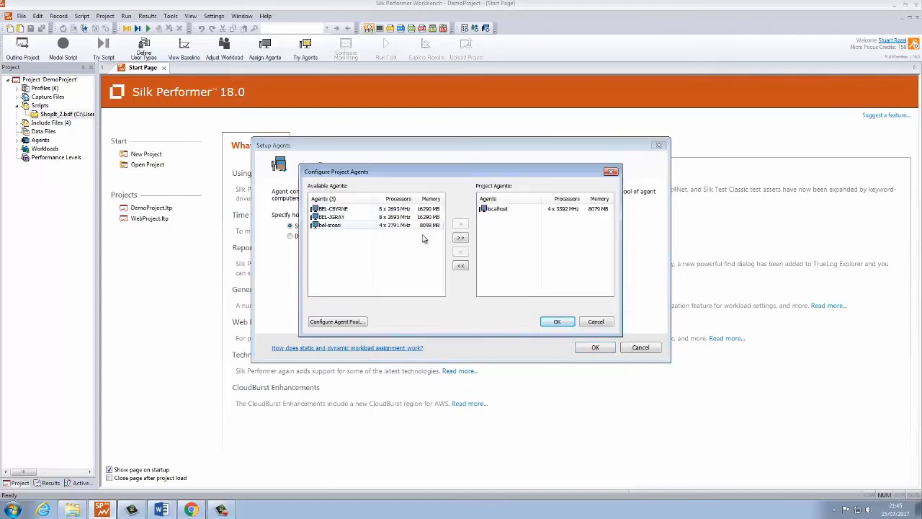
click(462, 237)
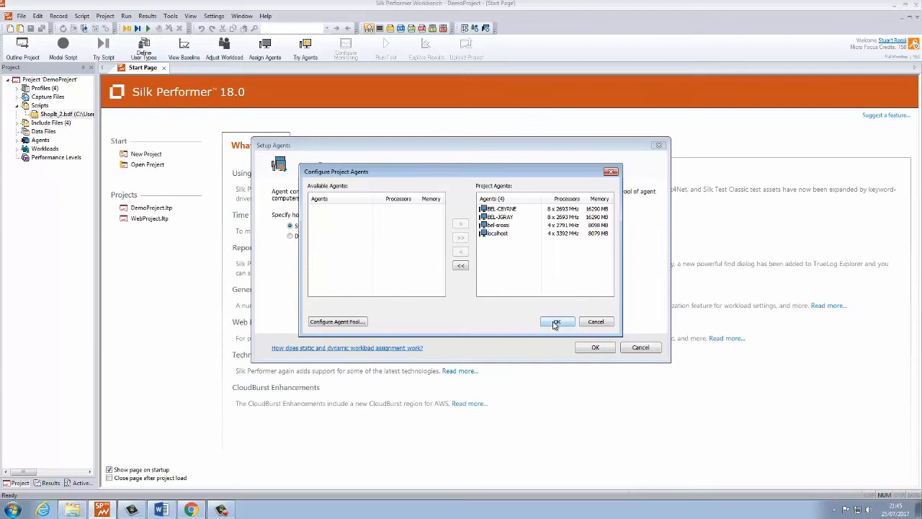
click(556, 322)
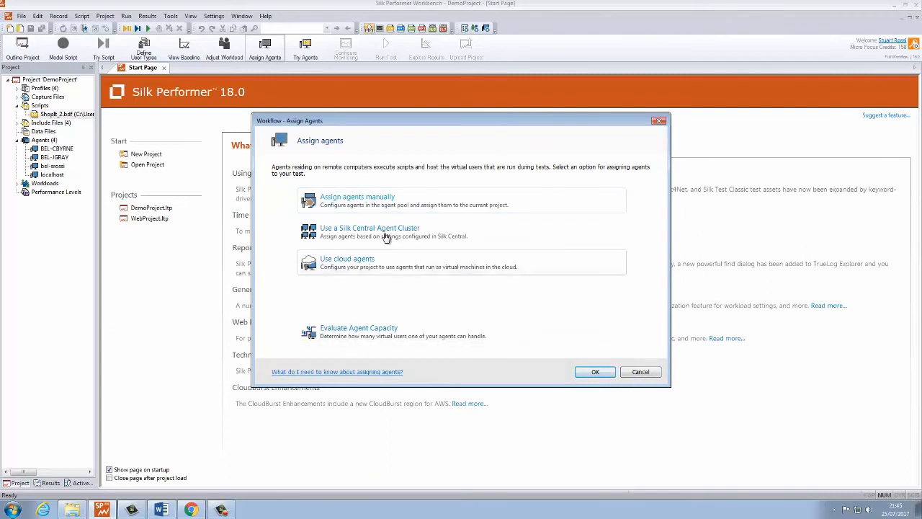
Log in to Silk Central for agent clusters, then close the empty cluster list without choosing one
click(369, 228)
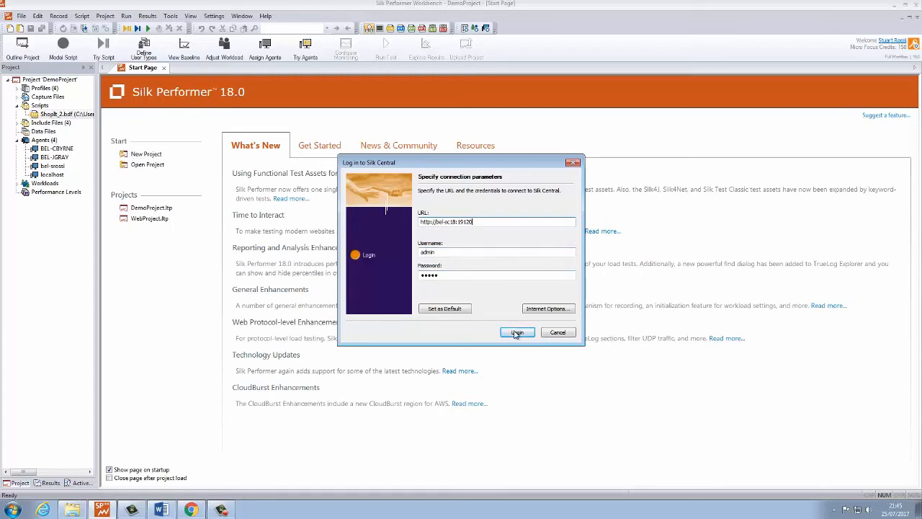
click(516, 332)
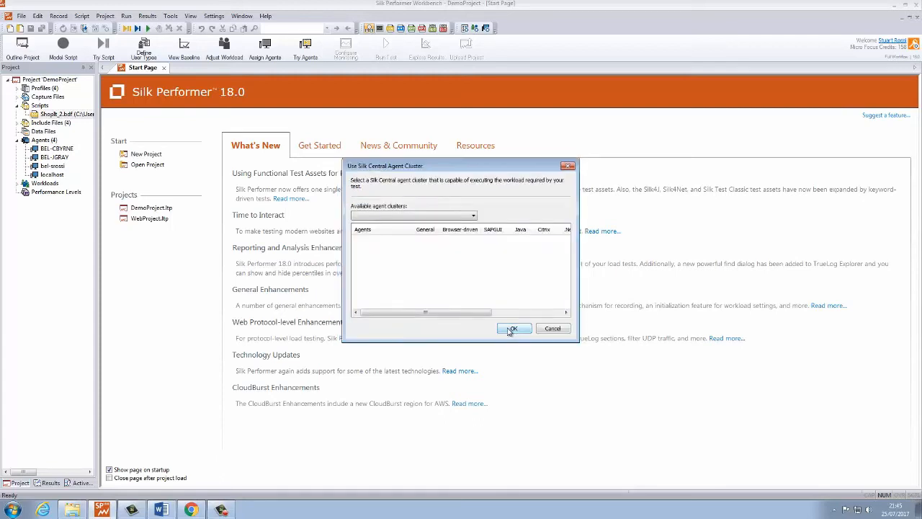
click(454, 217)
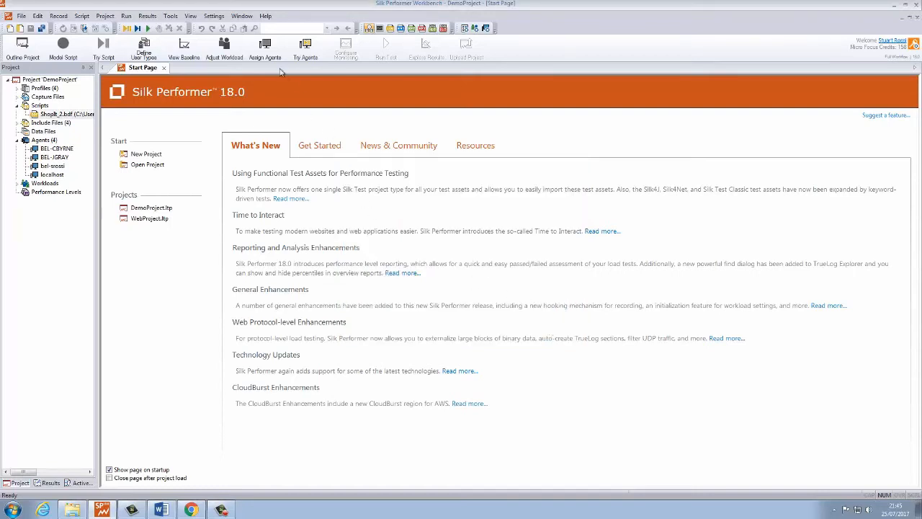
Accept a cloud-agent plan for 40 VUsers split between the India and Ireland regions
click(266, 46)
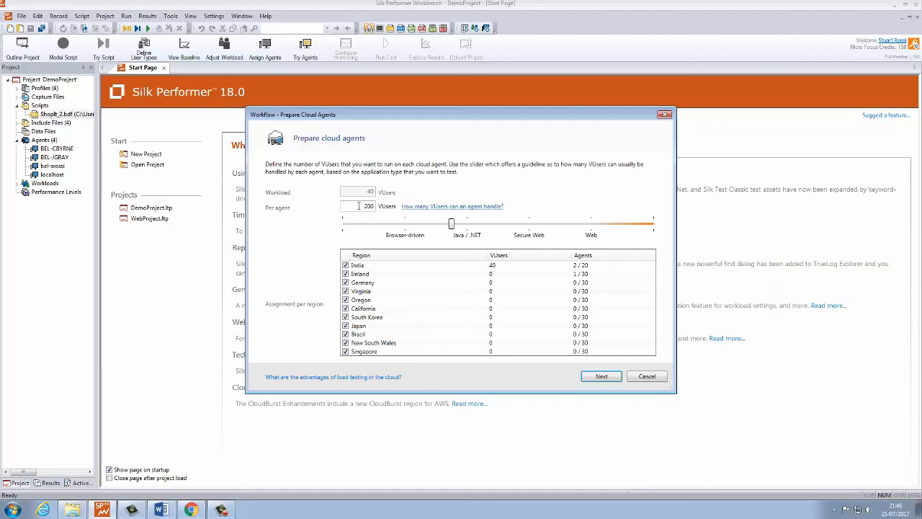
mouse_move(449, 265)
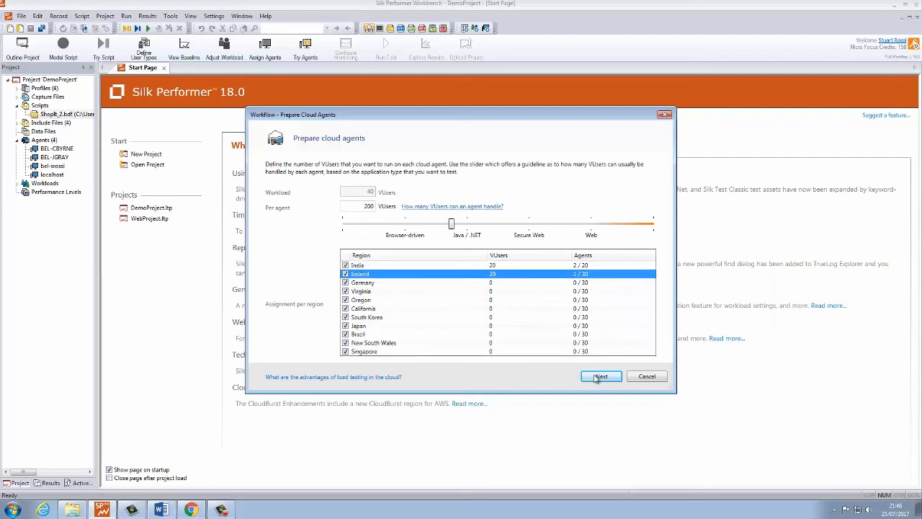
click(600, 377)
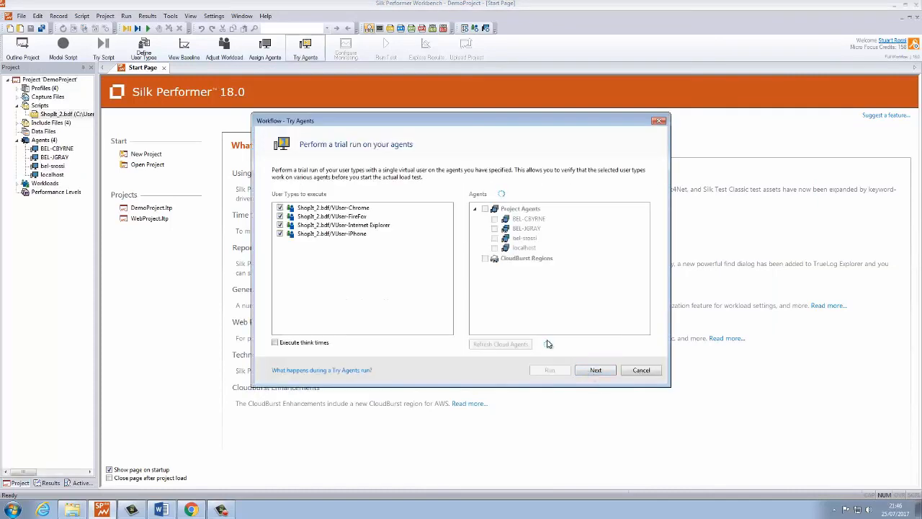
Refresh cloud agent status so India and Ireland show agents ready for the trial run
click(500, 343)
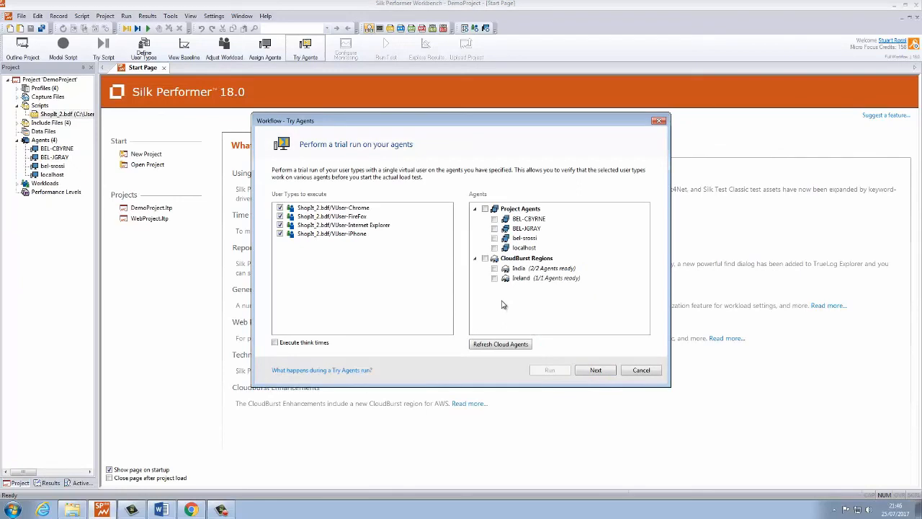
mouse_move(524, 322)
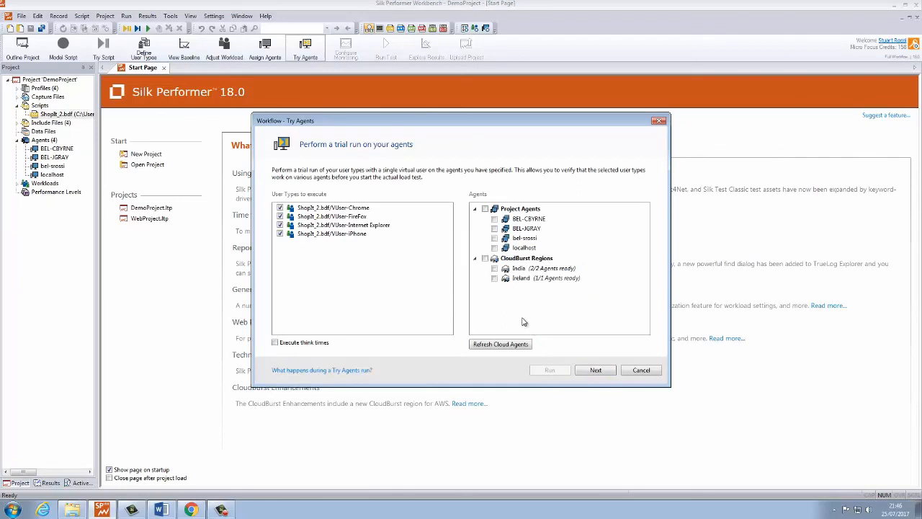